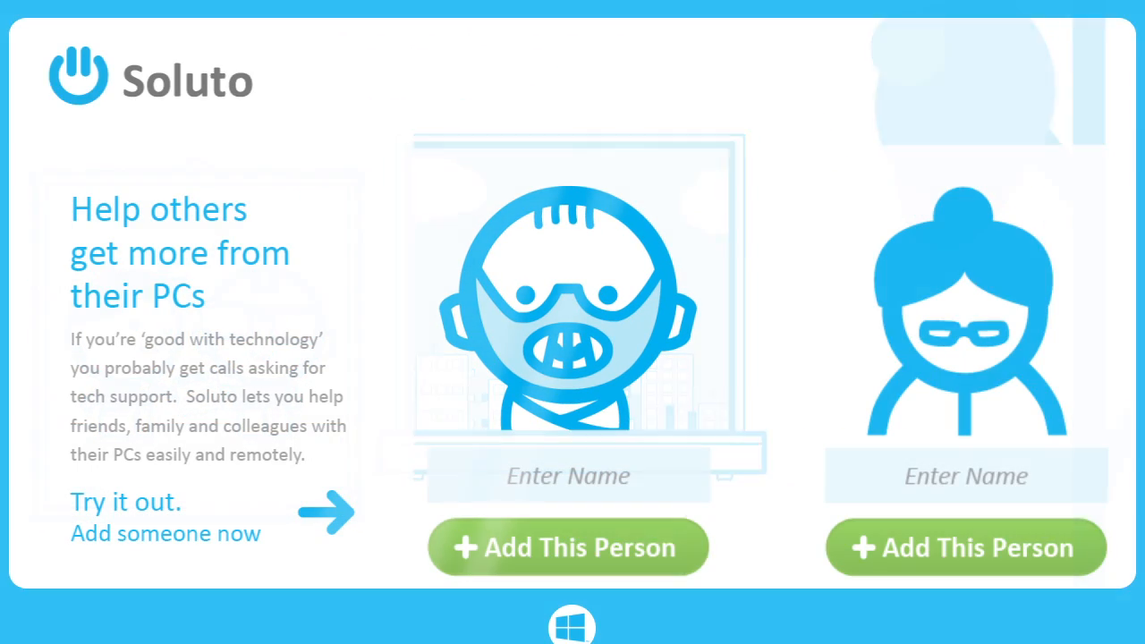
Add the friend's PC and bring up its apps page with pending updates.
click(567, 547)
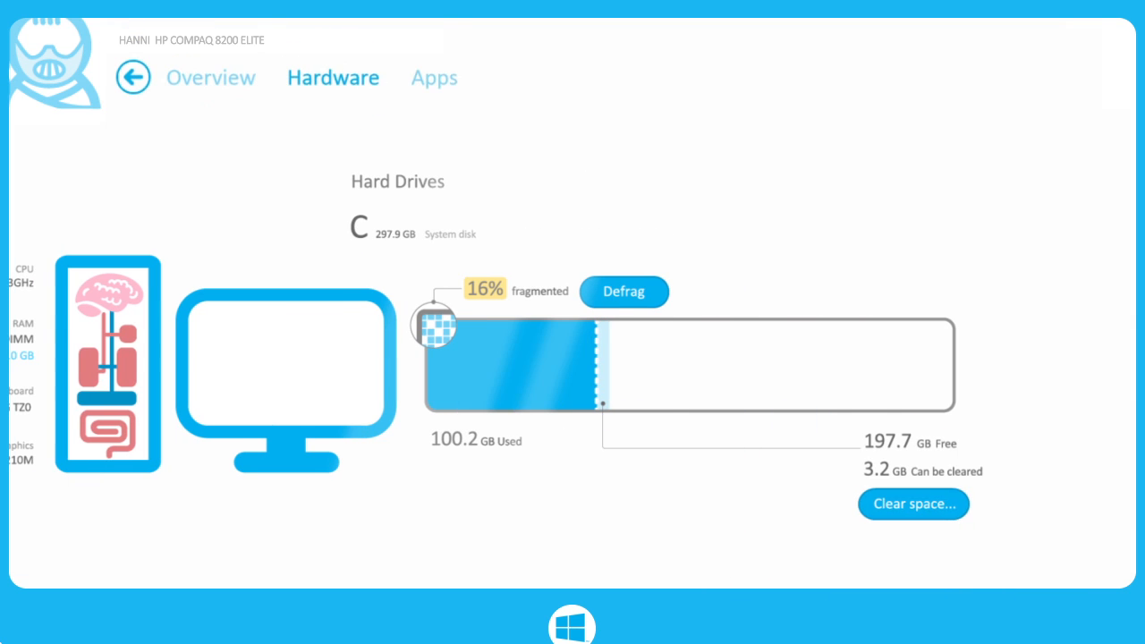
click(434, 77)
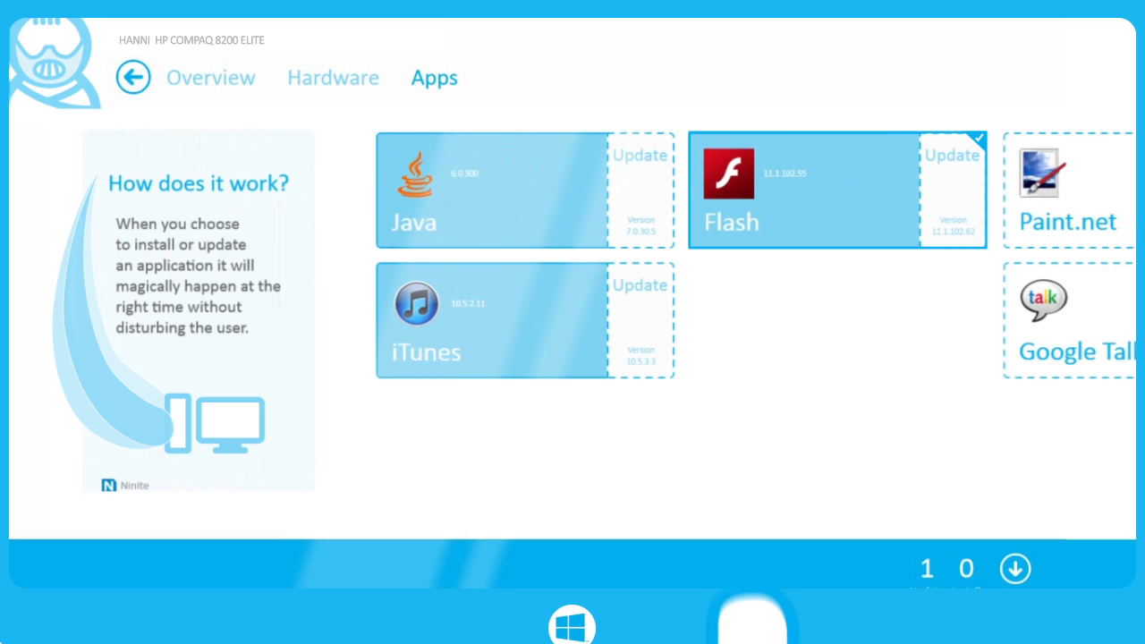